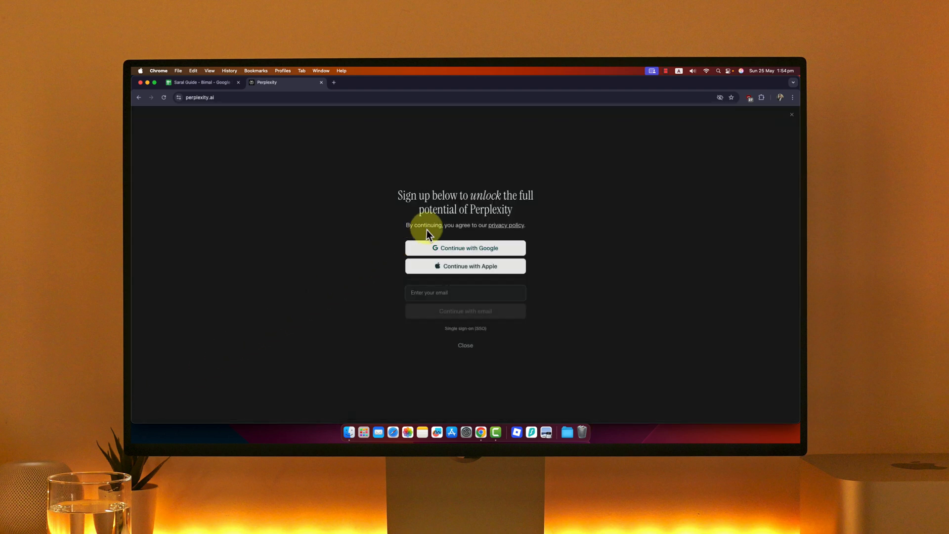
pyautogui.moveTo(428, 281)
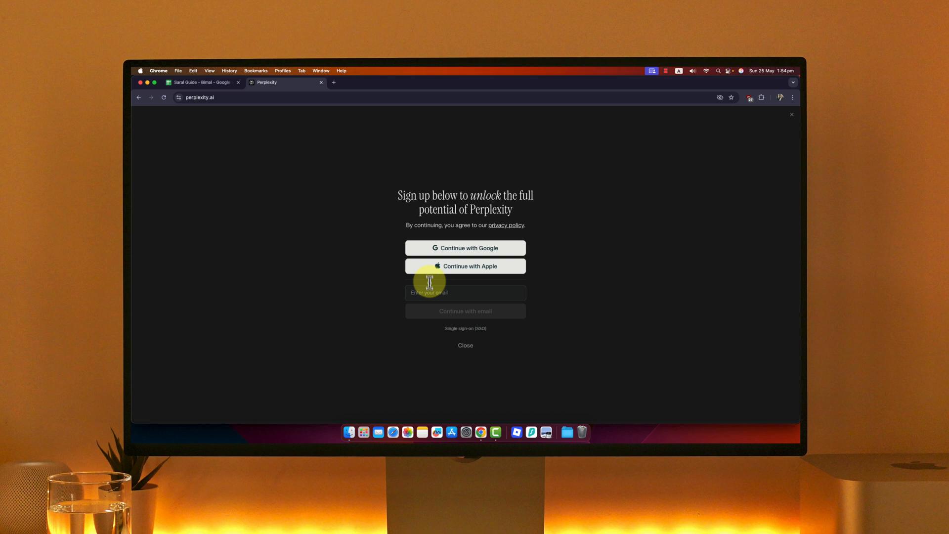
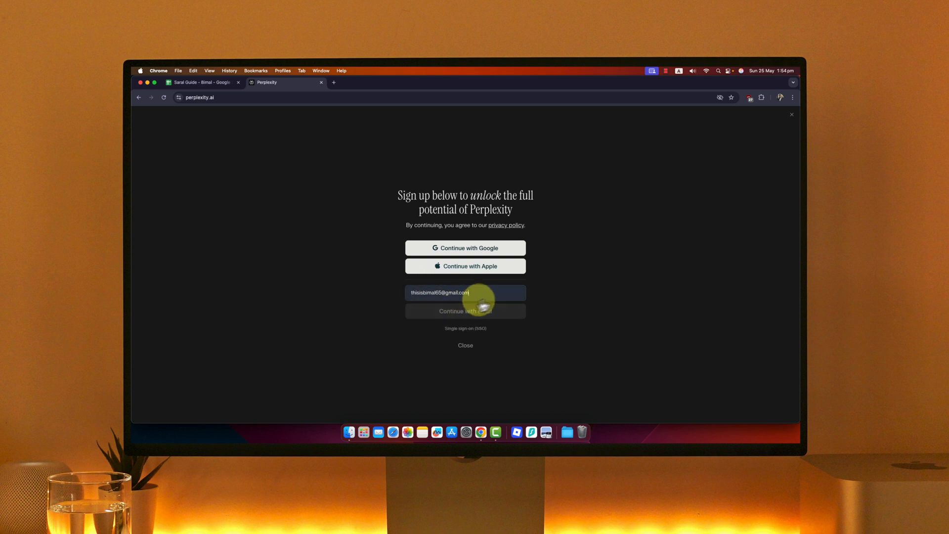
pyautogui.click(465, 292)
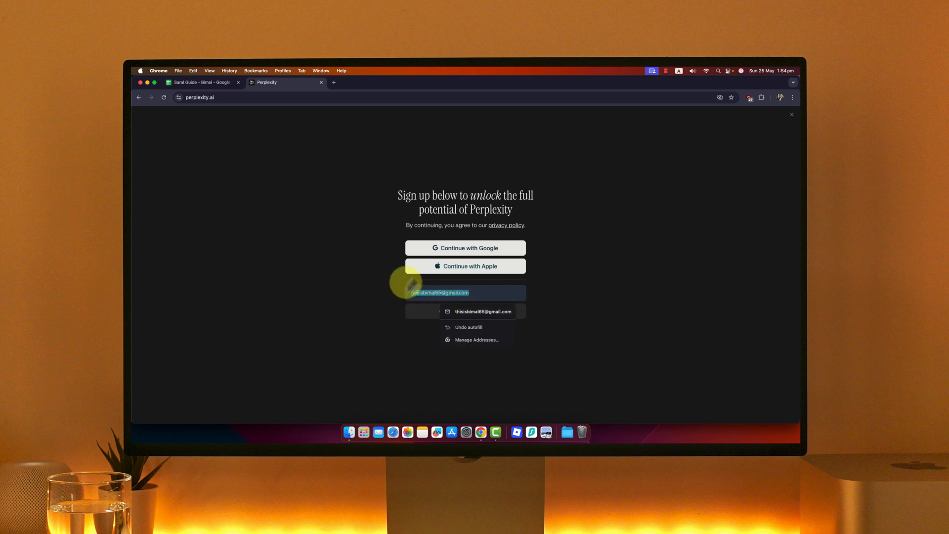
pyautogui.click(480, 311)
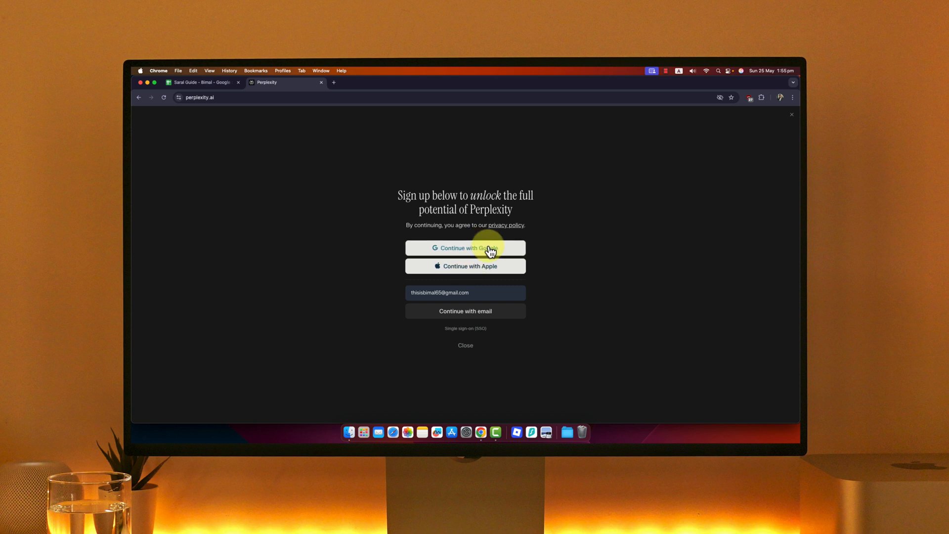
# Continue with Google, choose the first account and agree to share details with perplexity.ai
pyautogui.click(465, 248)
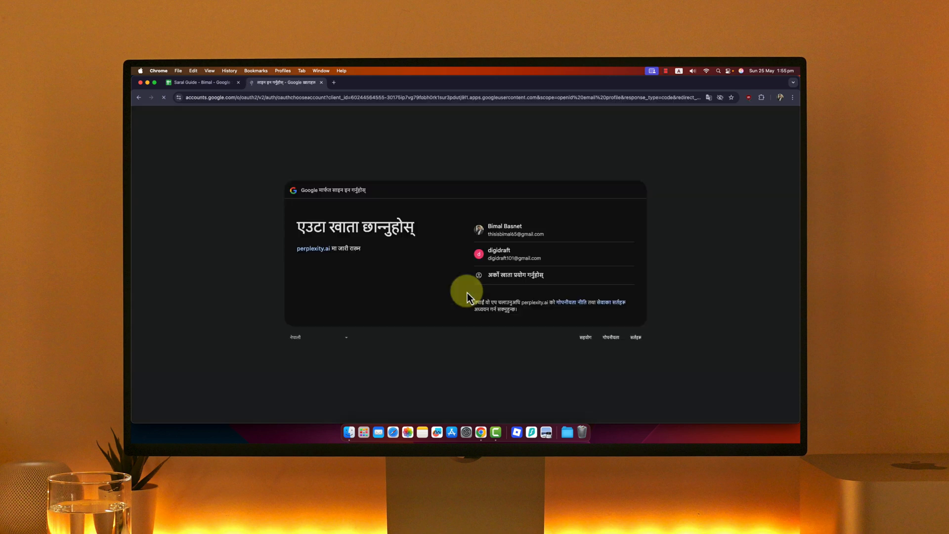
pyautogui.click(504, 230)
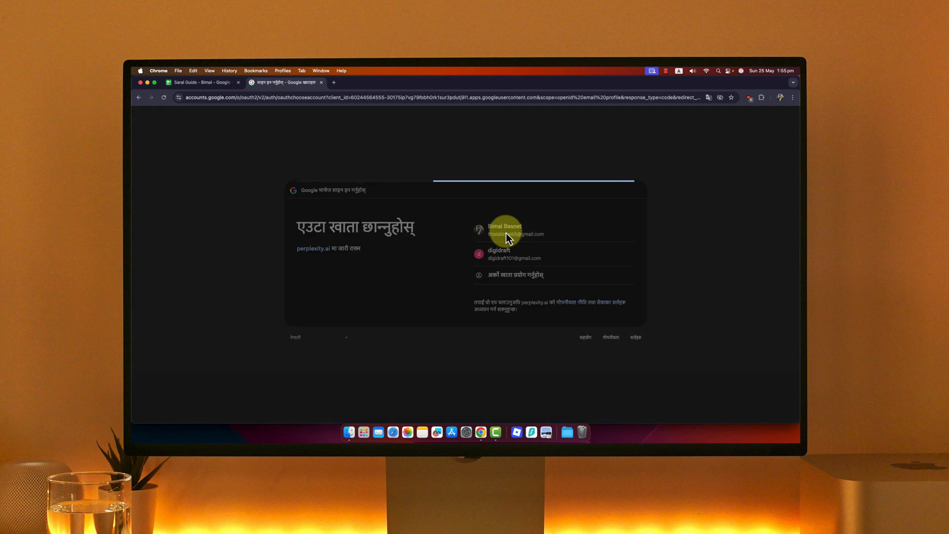
pyautogui.click(503, 230)
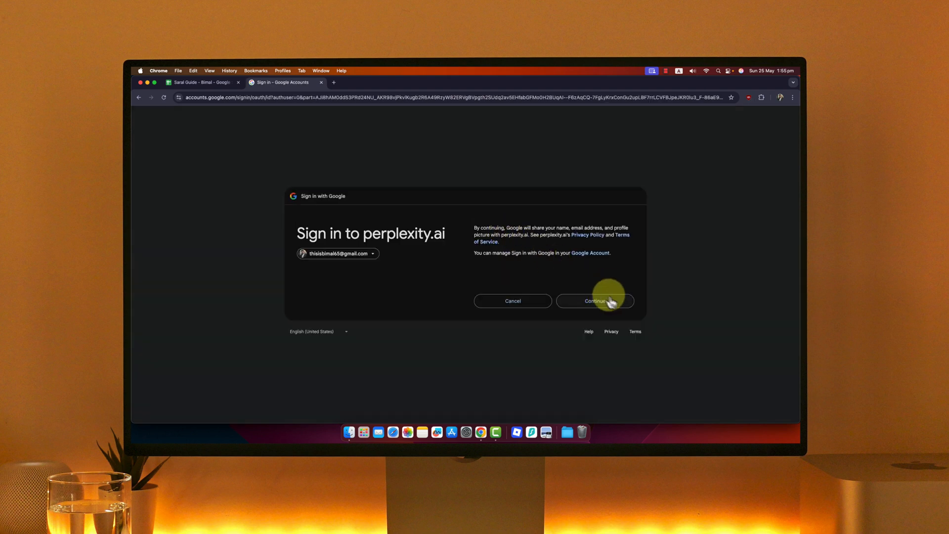
pyautogui.click(594, 301)
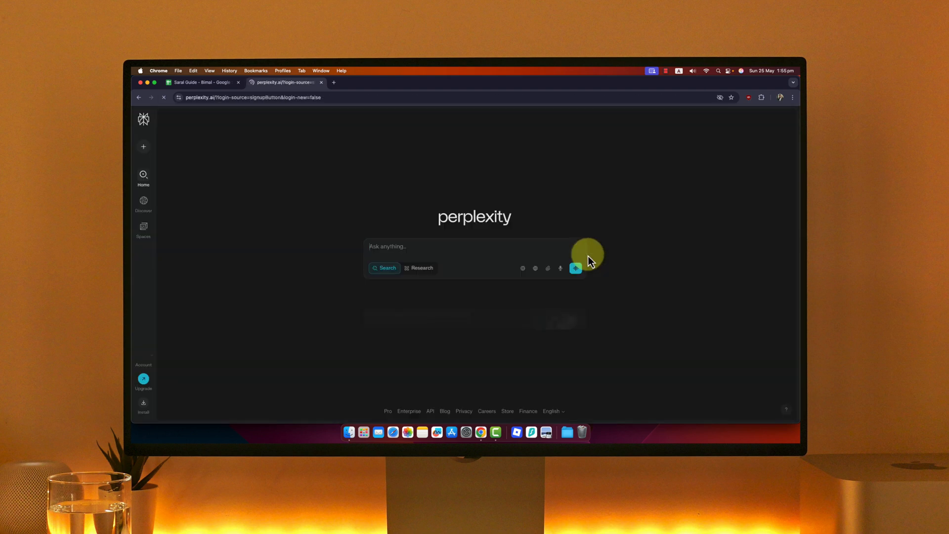